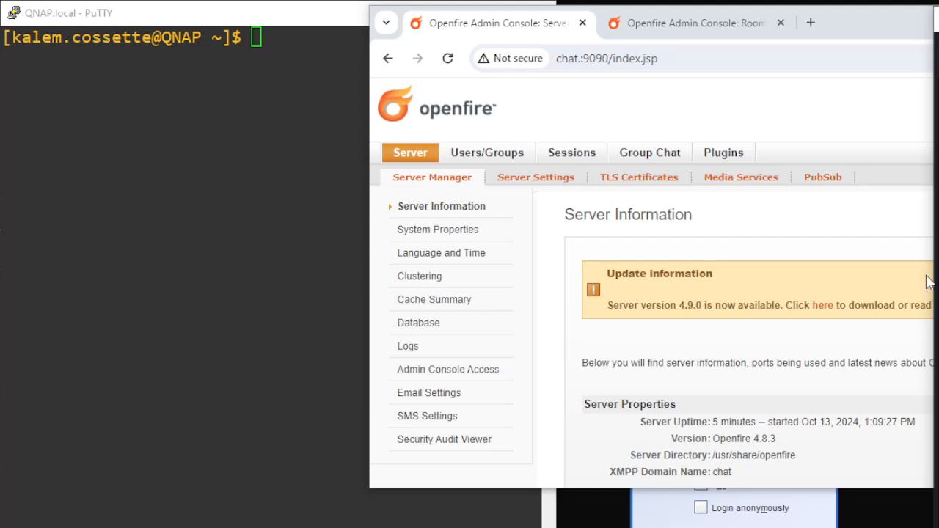
mouse_move(906, 326)
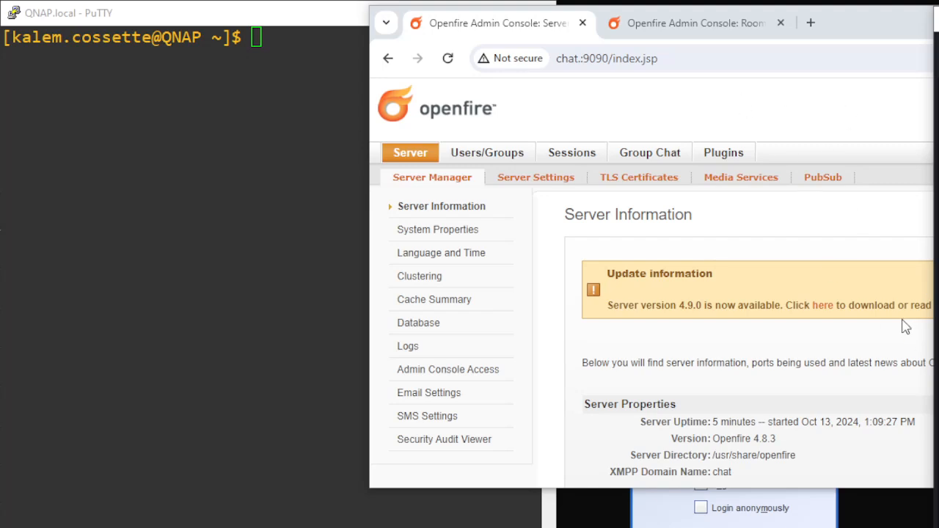
mouse_move(836, 370)
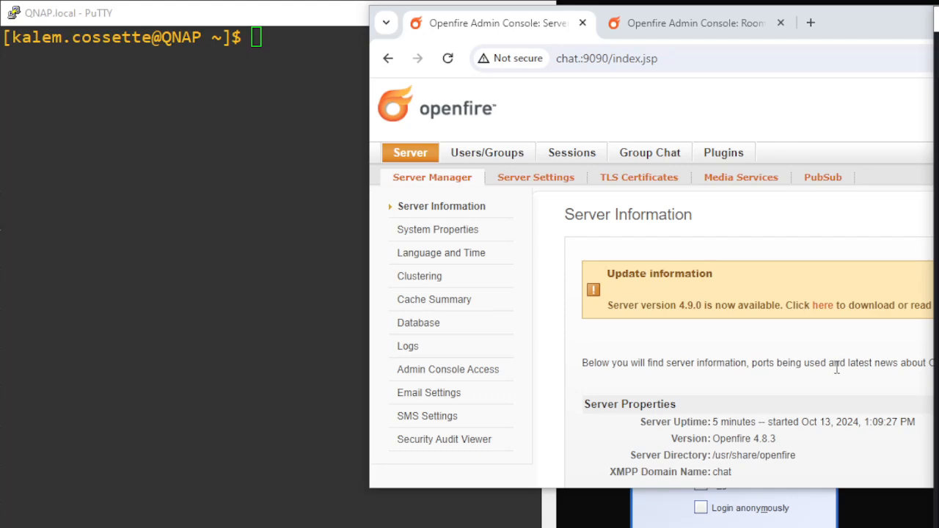
mouse_move(859, 110)
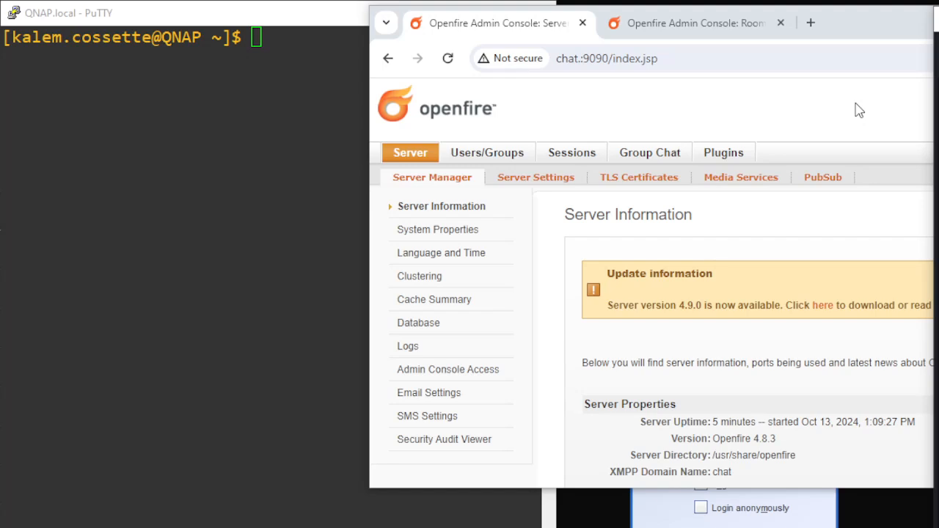
mouse_move(857, 119)
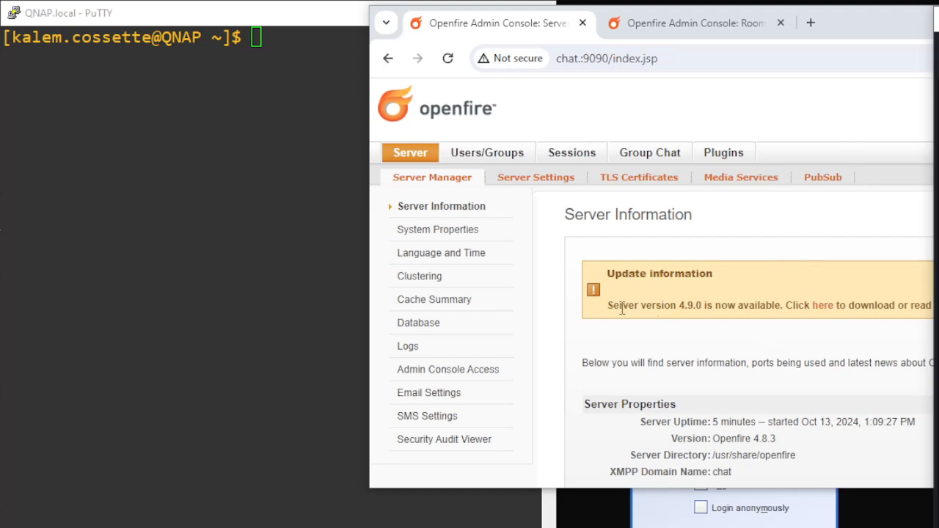
Highlight the admin console notice that Openfire version 4.9.0 is available.
left_click_drag(607, 305, 726, 305)
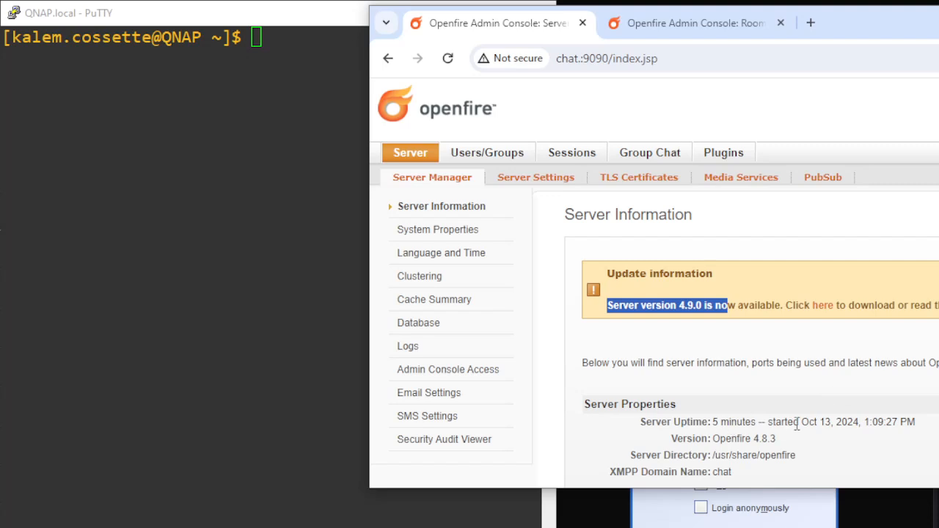
mouse_move(857, 363)
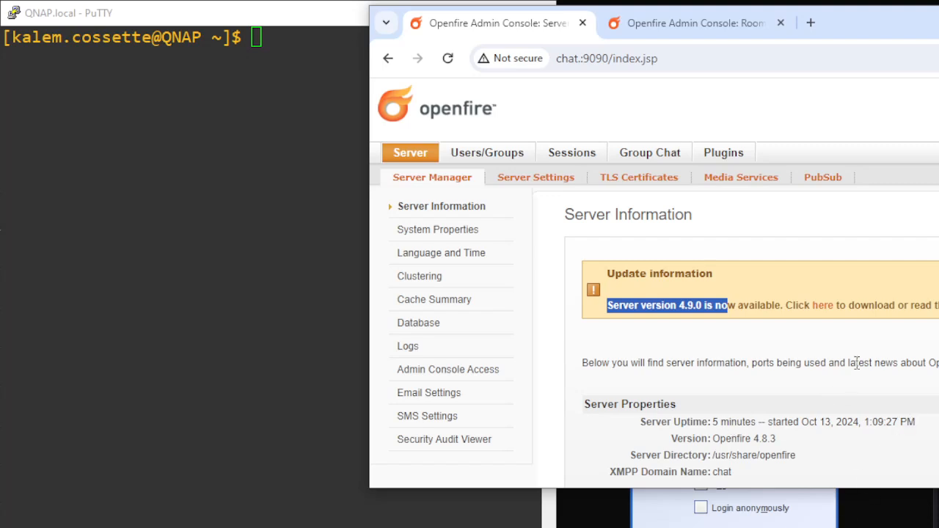
mouse_move(677, 387)
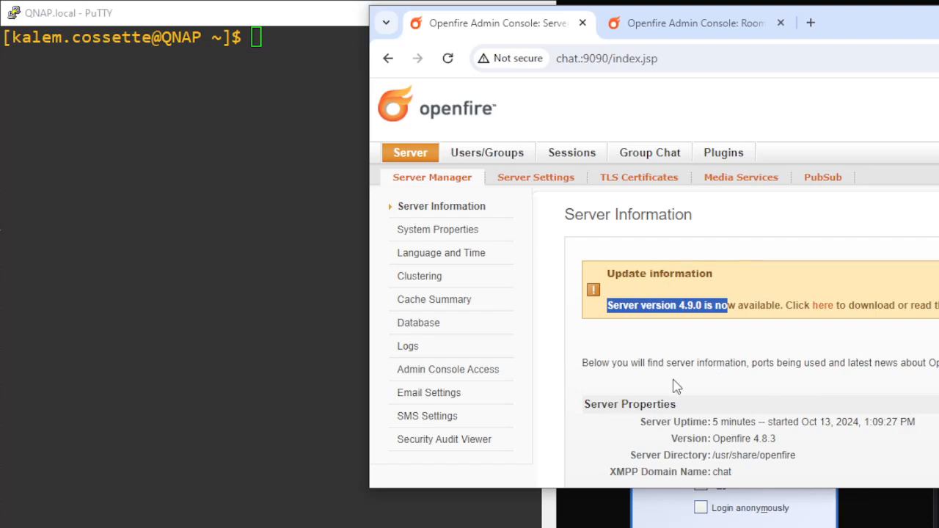
mouse_move(718, 340)
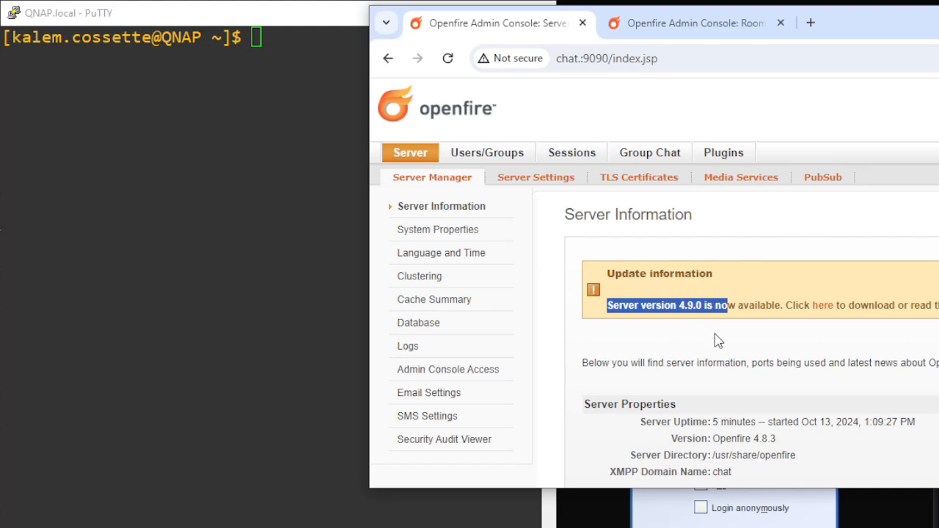
mouse_move(819, 519)
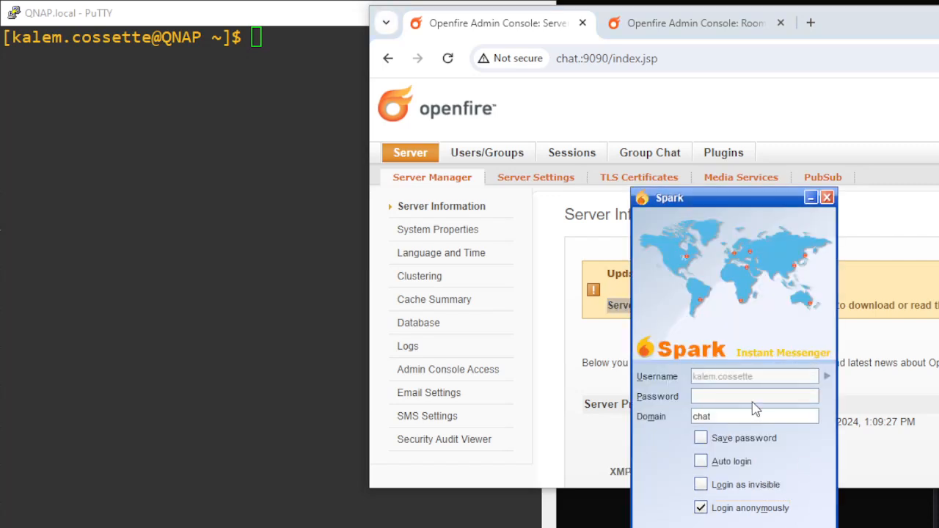
mouse_move(717, 402)
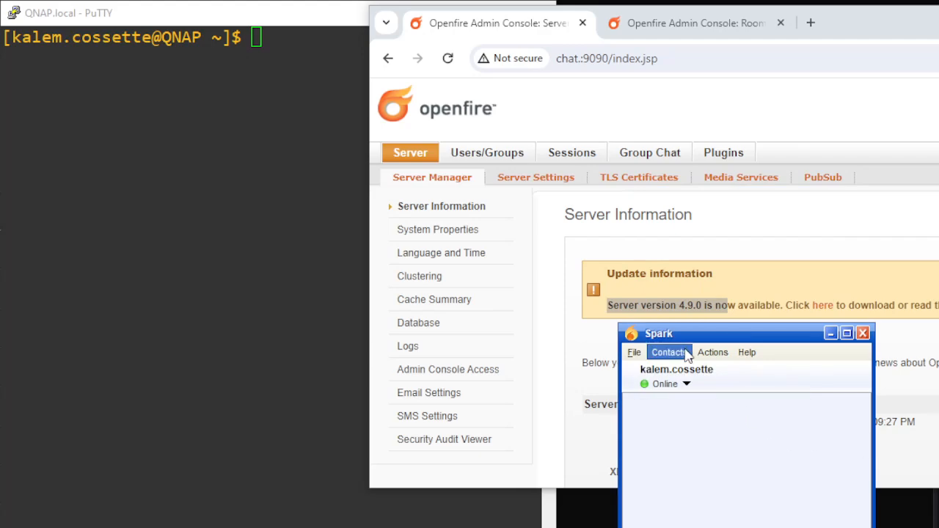
mouse_move(678, 390)
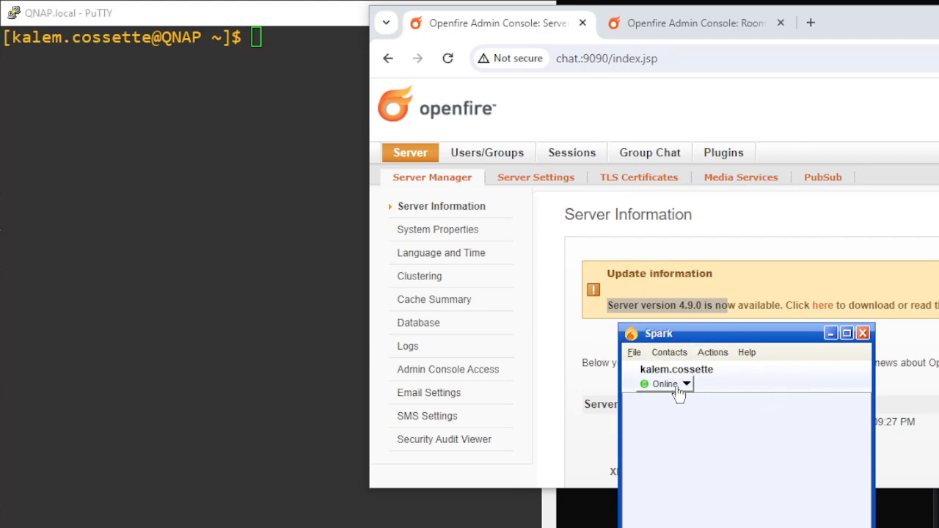
mouse_move(429, 303)
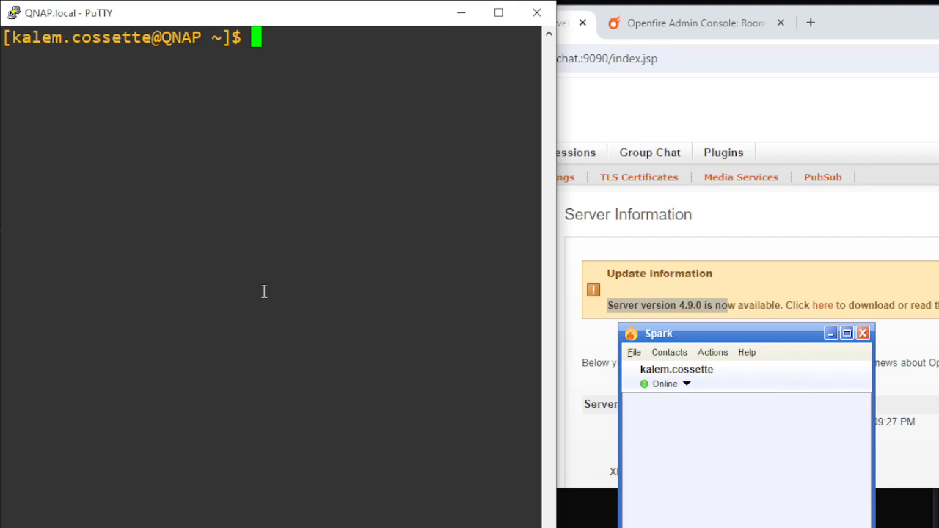
Pull the nasqueron/openfire:4.9.0 image with 'docker pull nasqueron/openfire:4.9.0'.
type("docker")
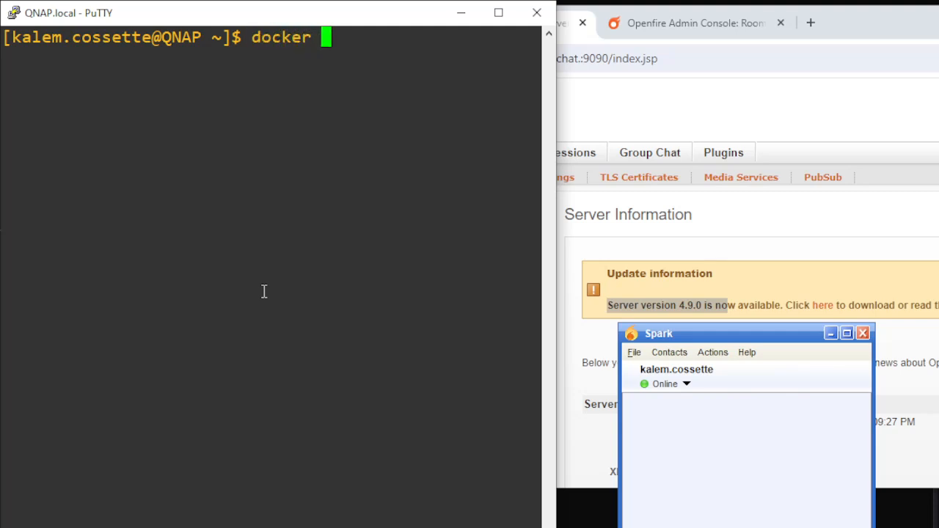
type("pull n")
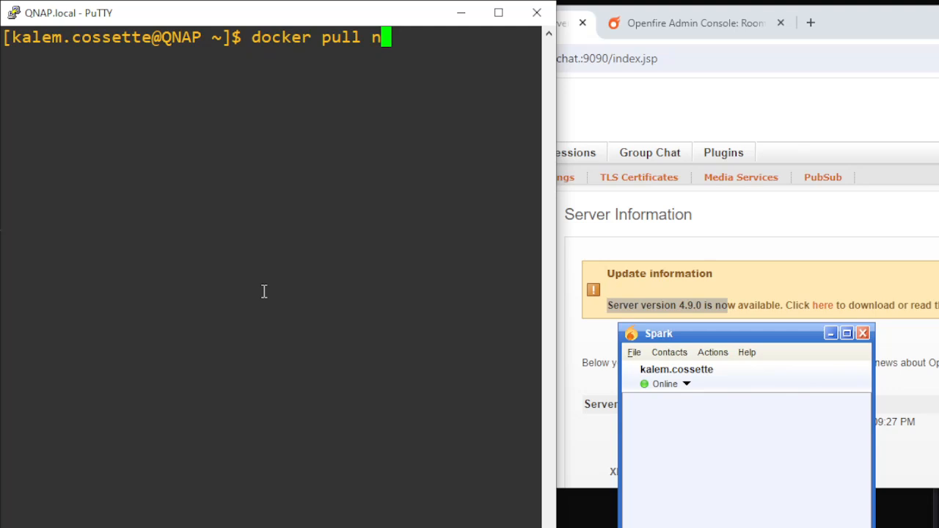
type("asquer")
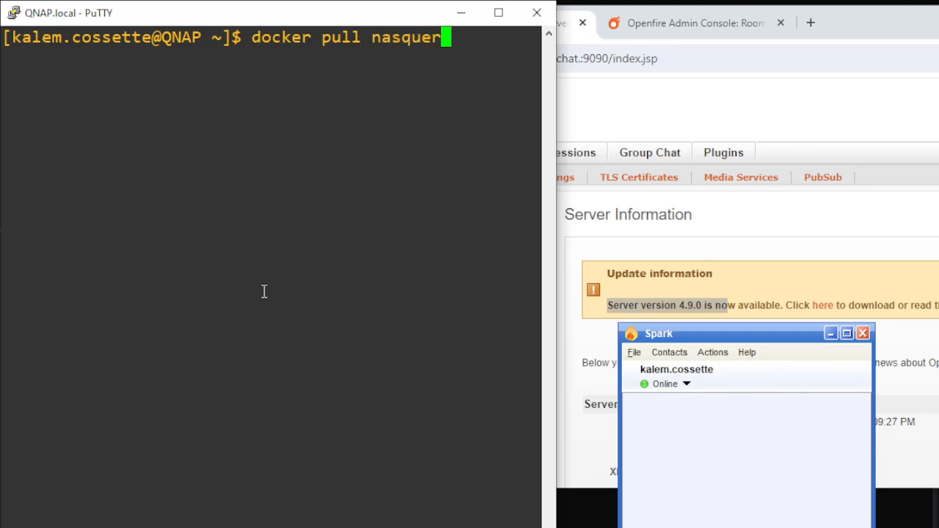
type("on/openfire")
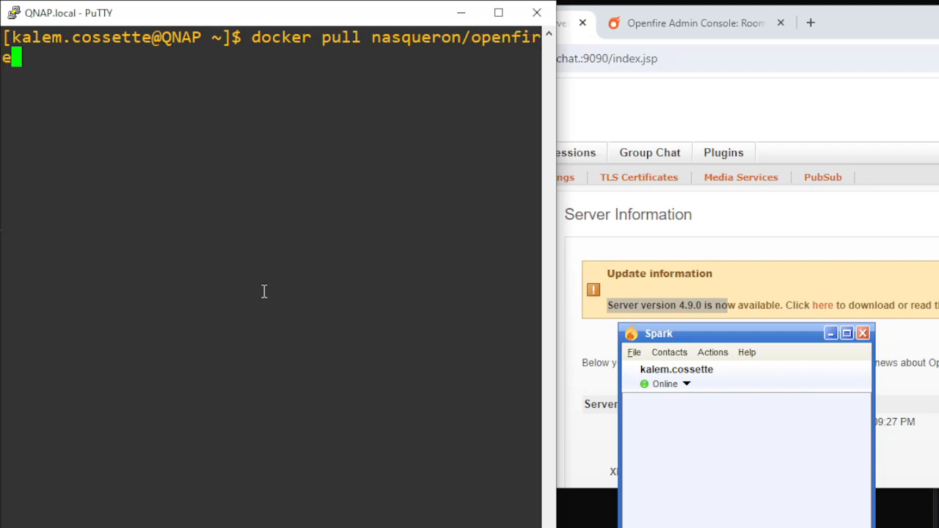
type(":")
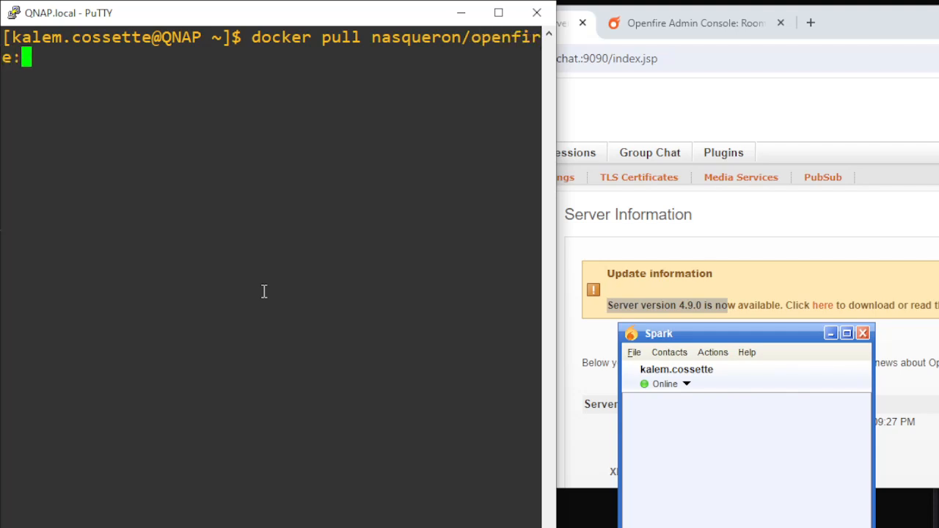
type("4.")
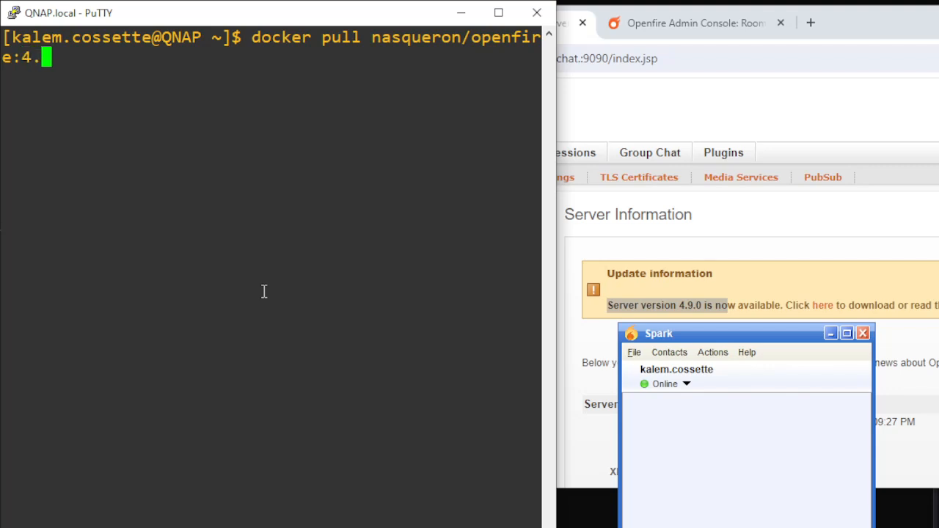
type("9.0")
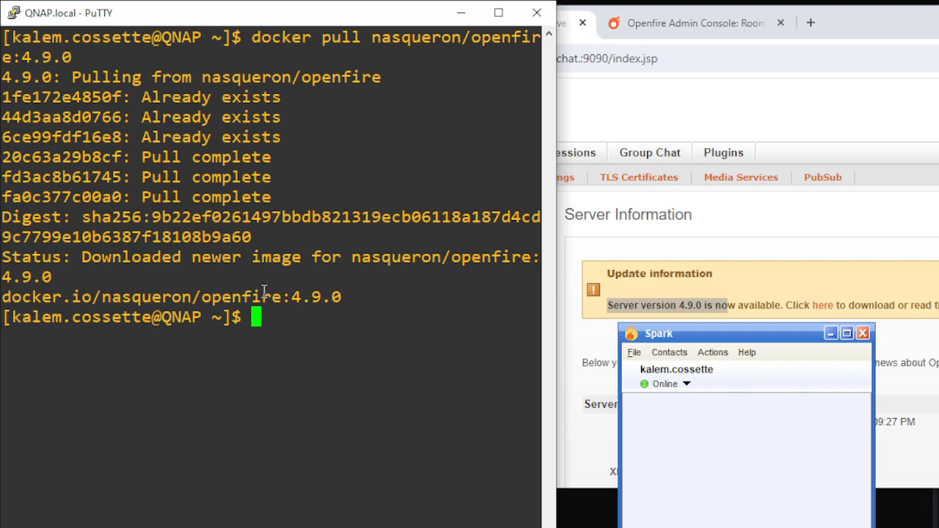
Compose 'docker stop openfire && docker rm openfire &&' to remove the old container.
type("docker")
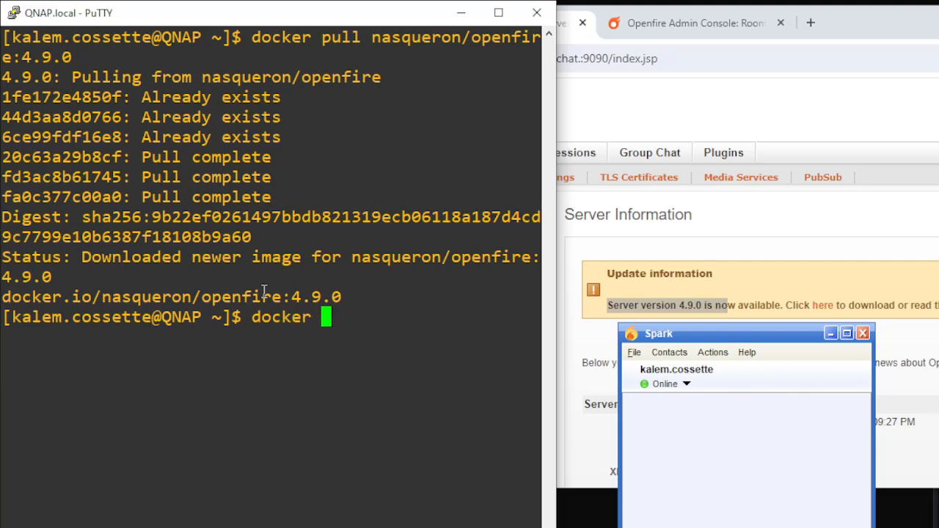
type("stop")
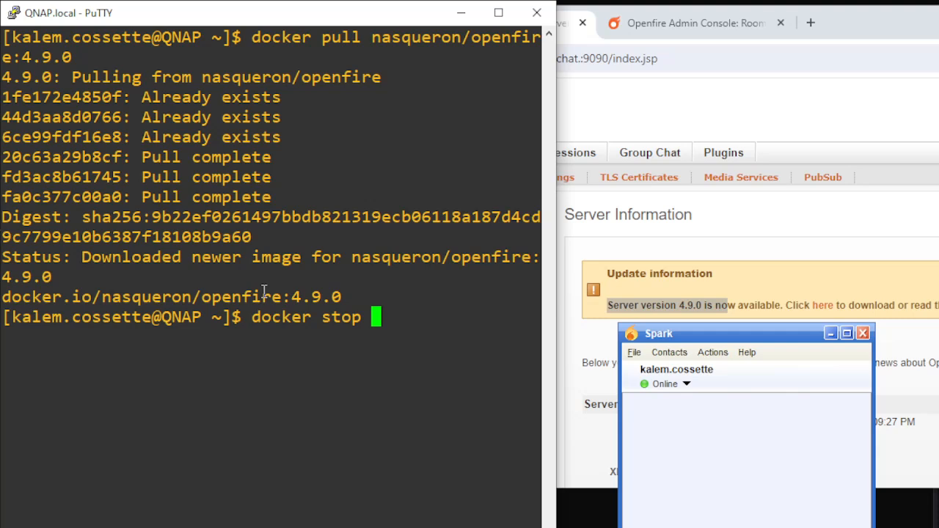
type("openfire")
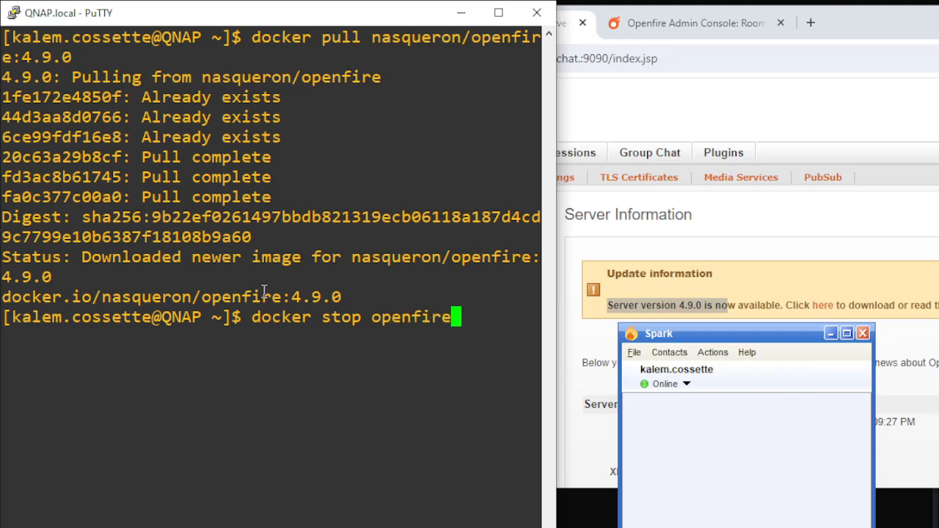
type("&&")
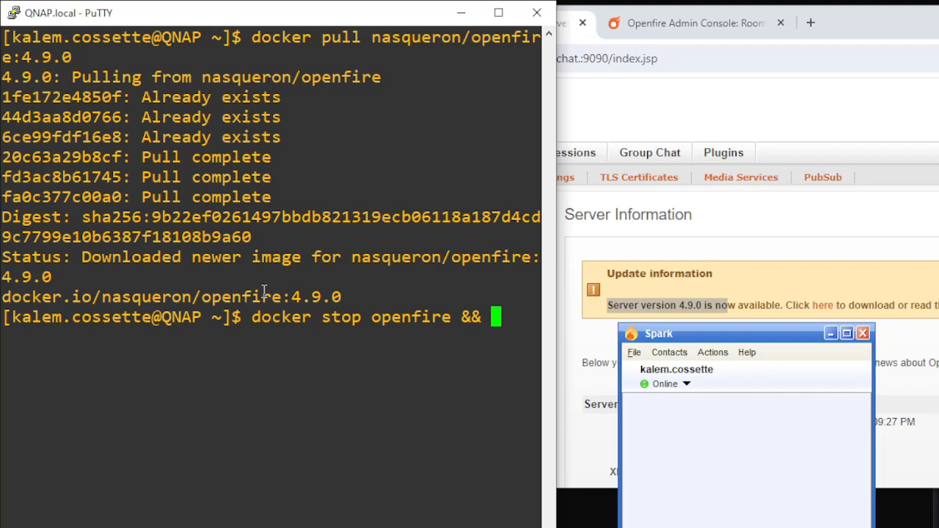
type("docker")
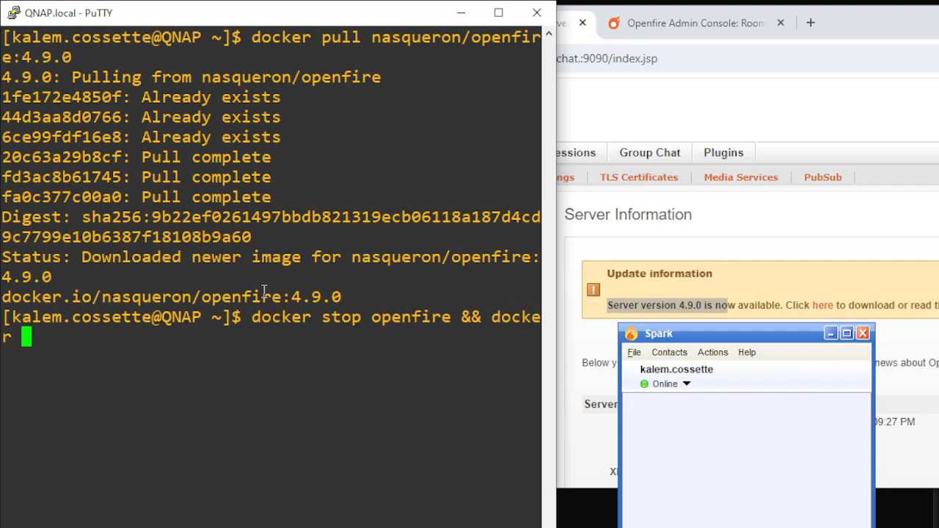
type("rm open")
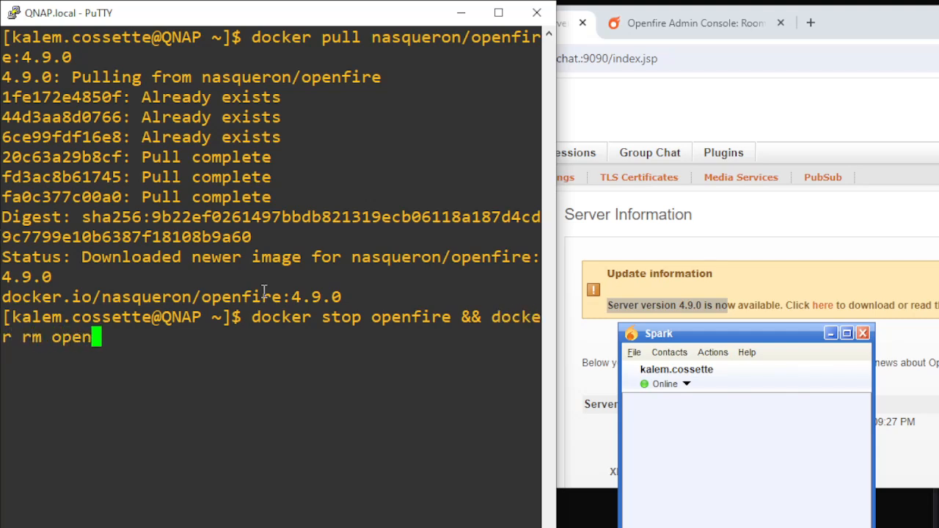
type("fire")
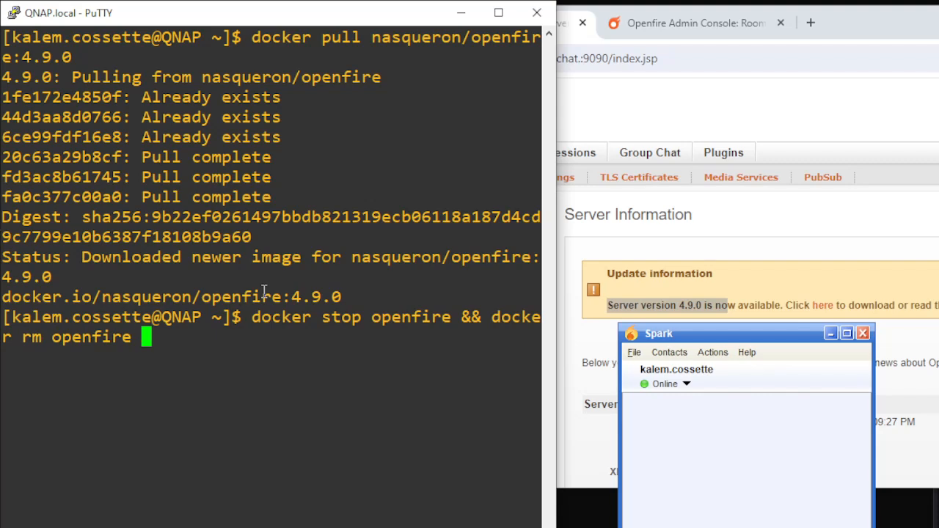
type("&&")
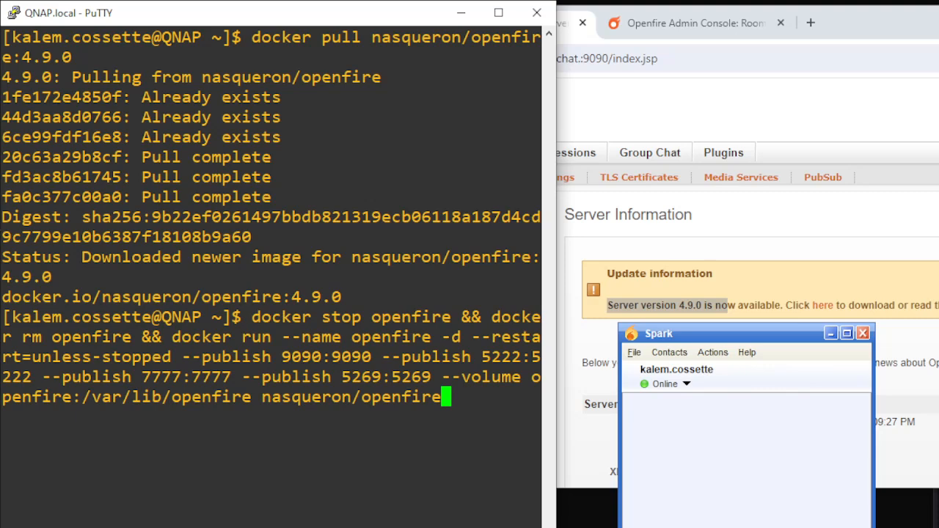
mouse_move(291, 399)
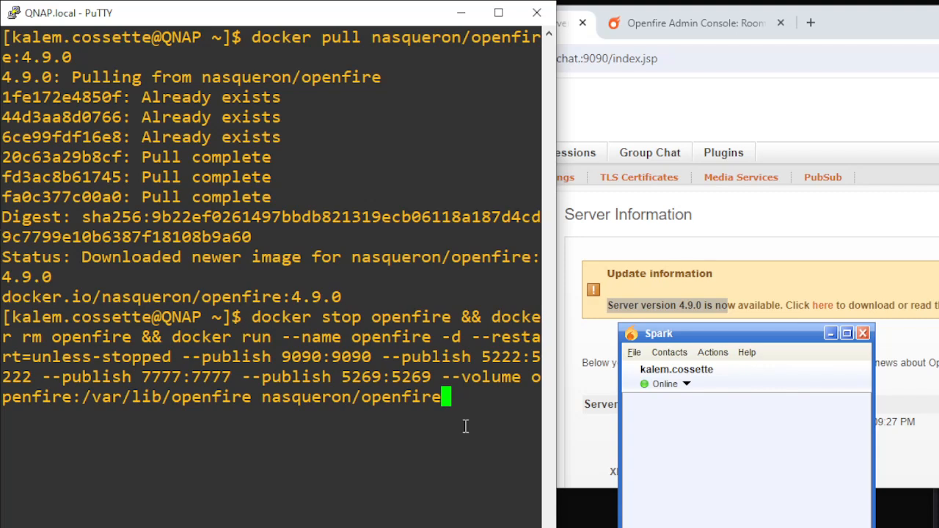
mouse_move(402, 485)
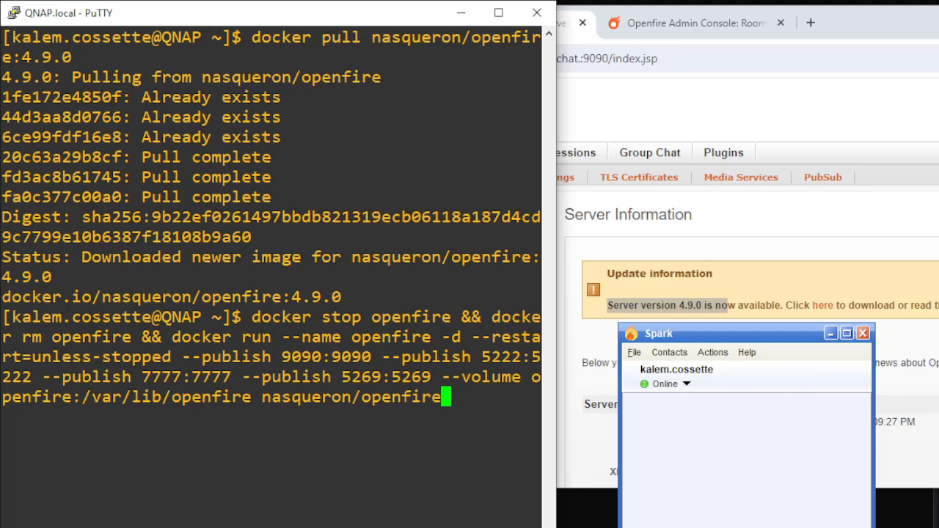
mouse_move(457, 492)
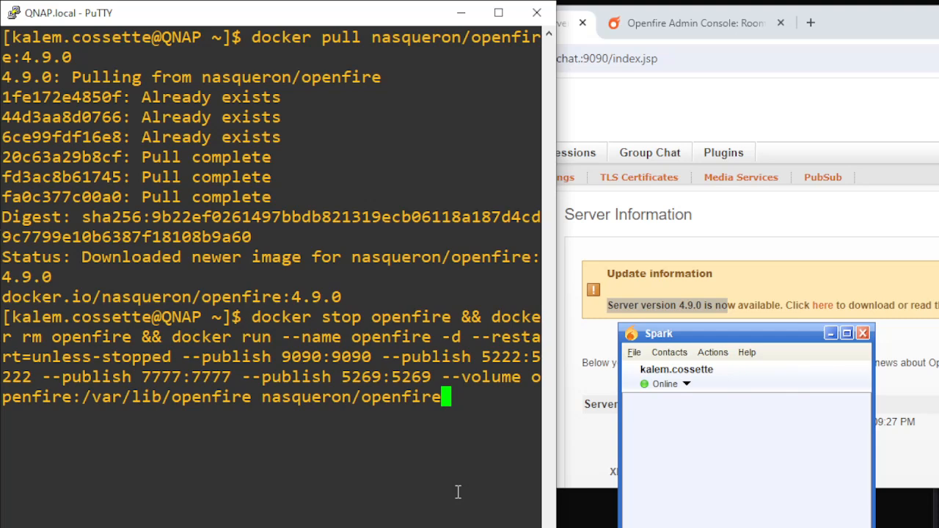
mouse_move(460, 487)
type(":")
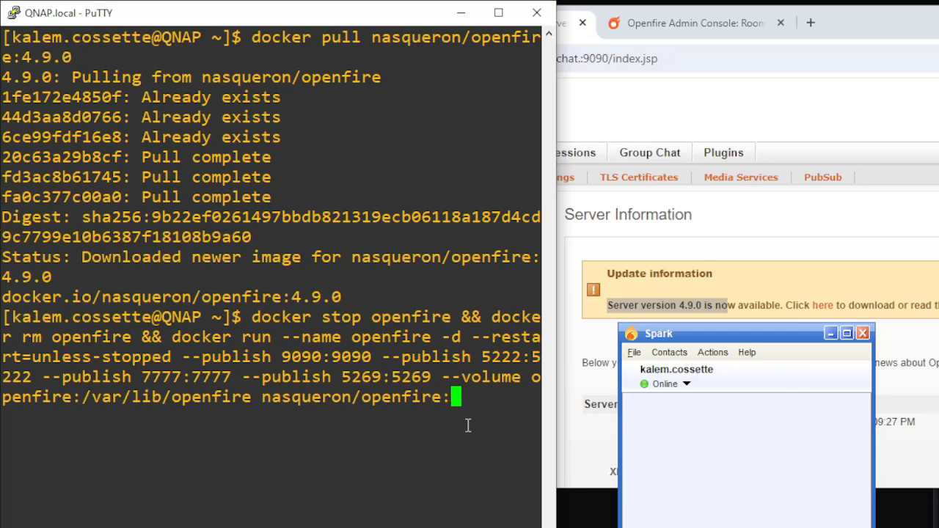
Finish the docker run part so the new container uses nasqueron/openfire:4.9.0.
type("4.9.0")
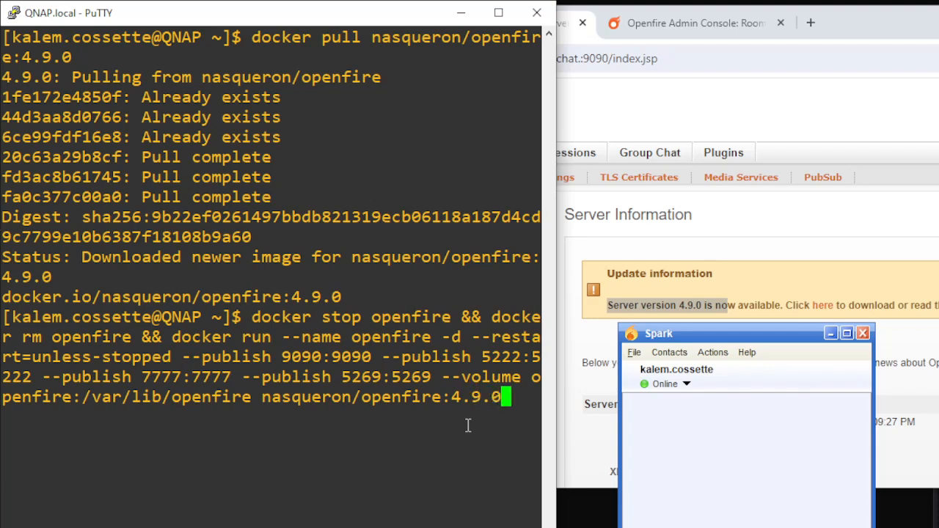
Execute the command, replacing the old openfire container with a new 4.9.0 one.
key("Return")
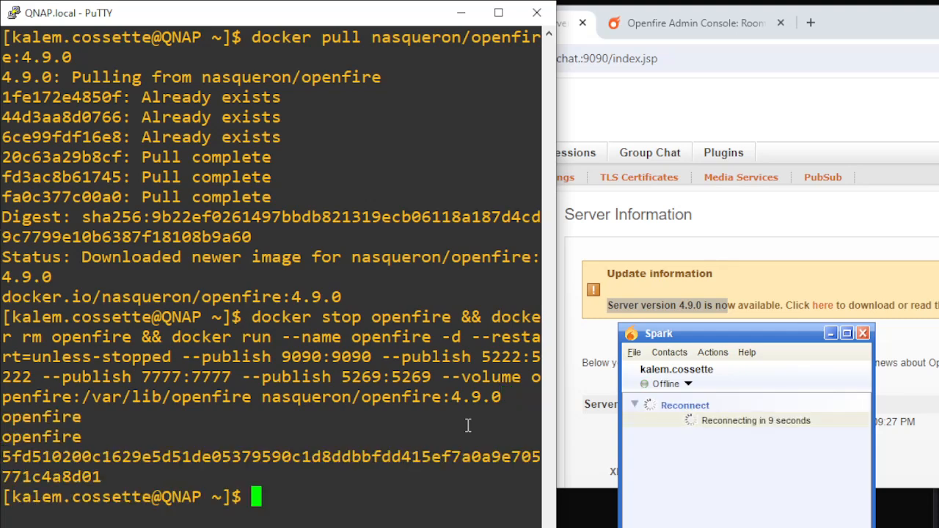
mouse_move(701, 464)
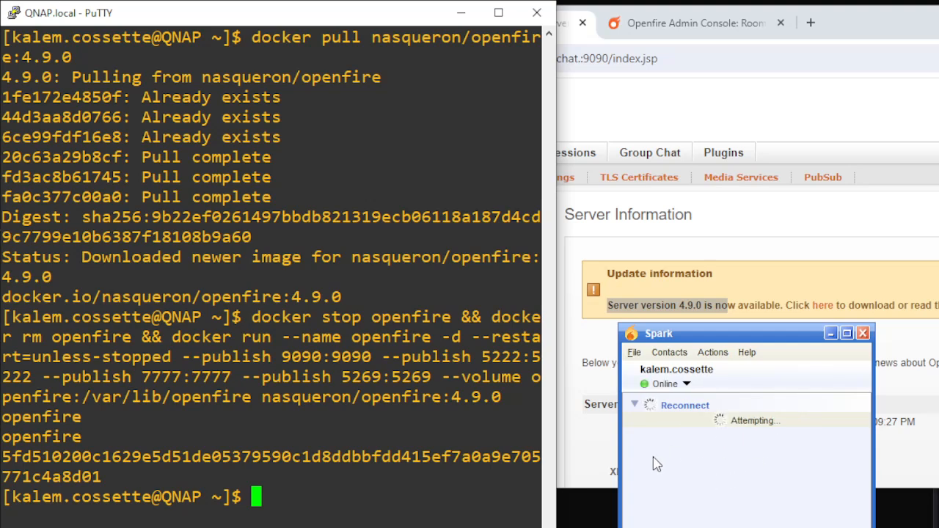
mouse_move(737, 442)
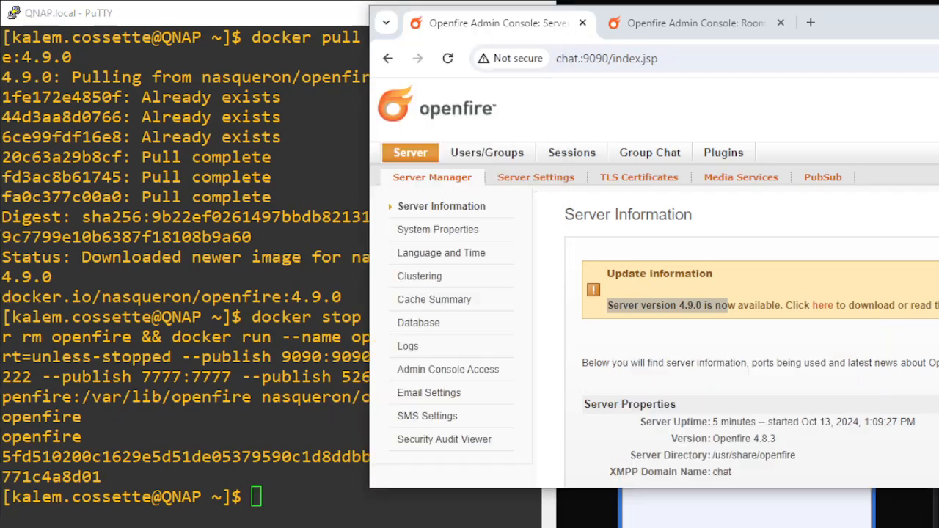
Reload the admin console and log in as admin to see the restarted 4.9.0 server info.
left_click(447, 58)
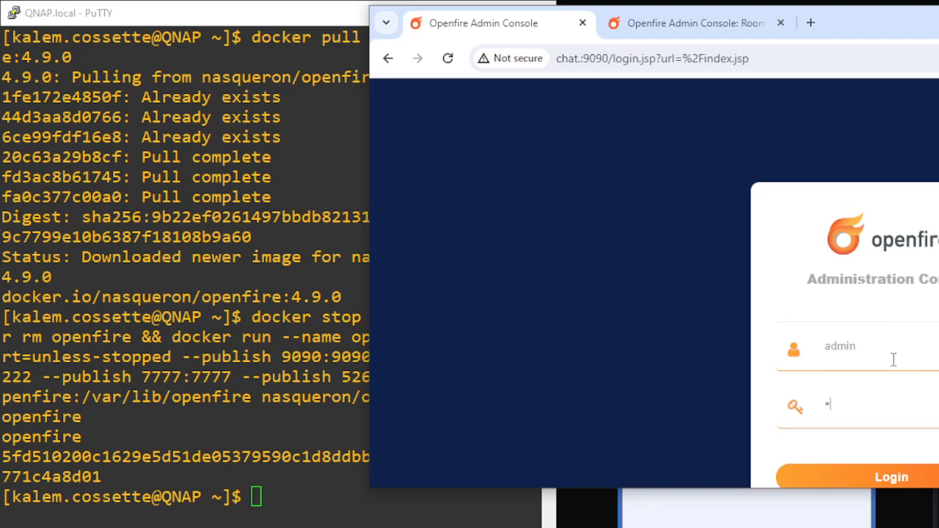
type("••••")
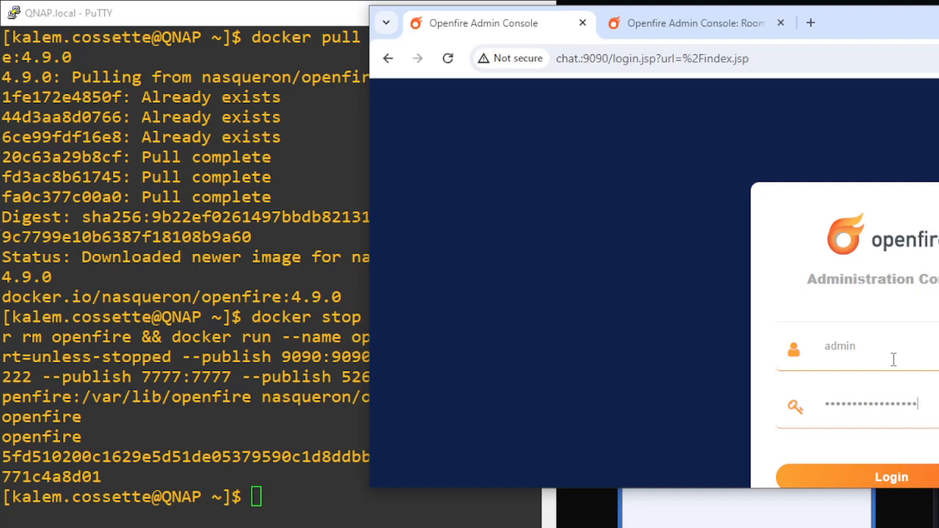
left_click(892, 477)
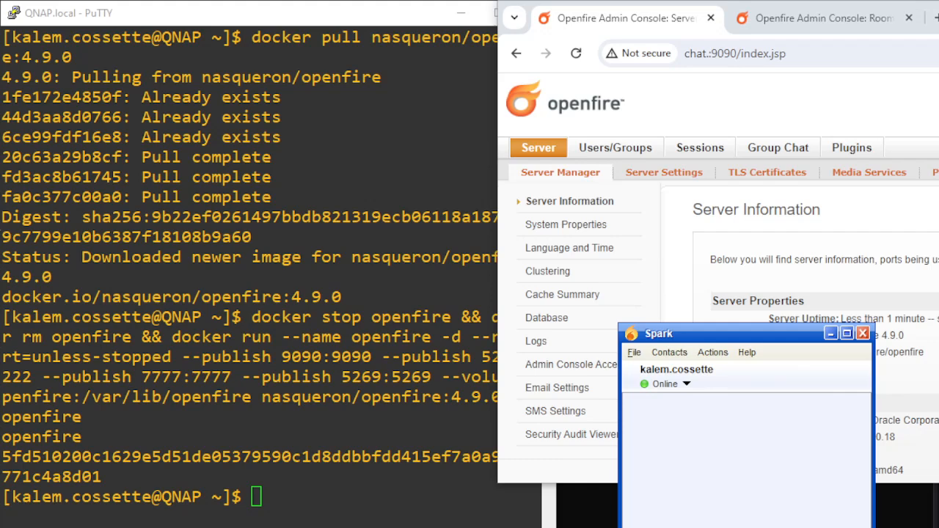
mouse_move(684, 388)
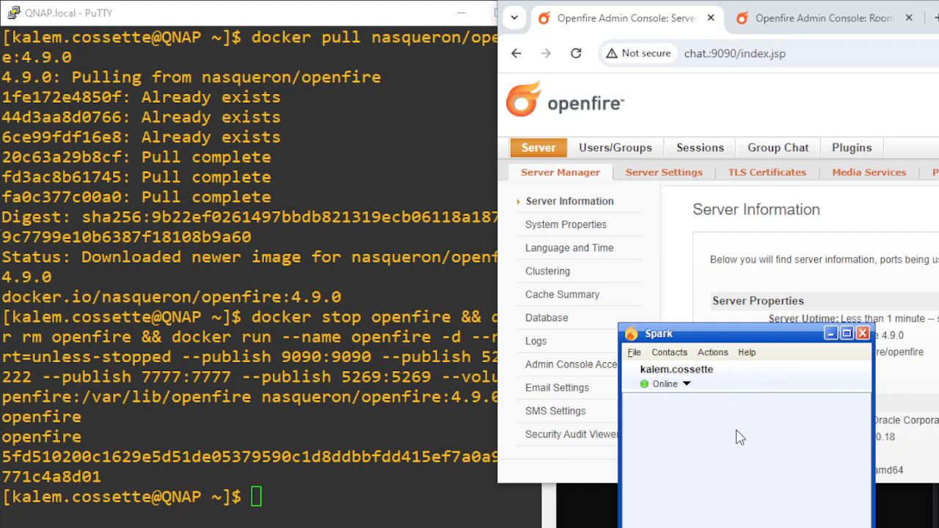
mouse_move(742, 457)
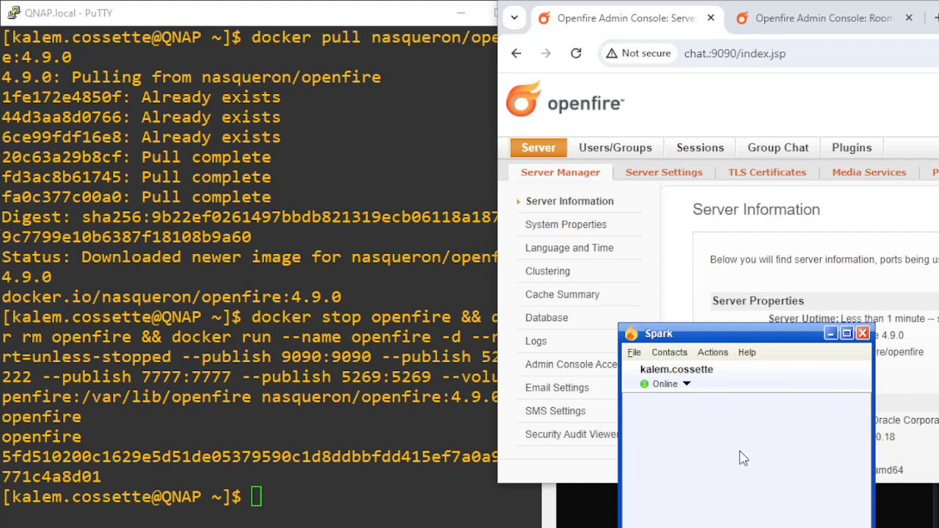
mouse_move(747, 454)
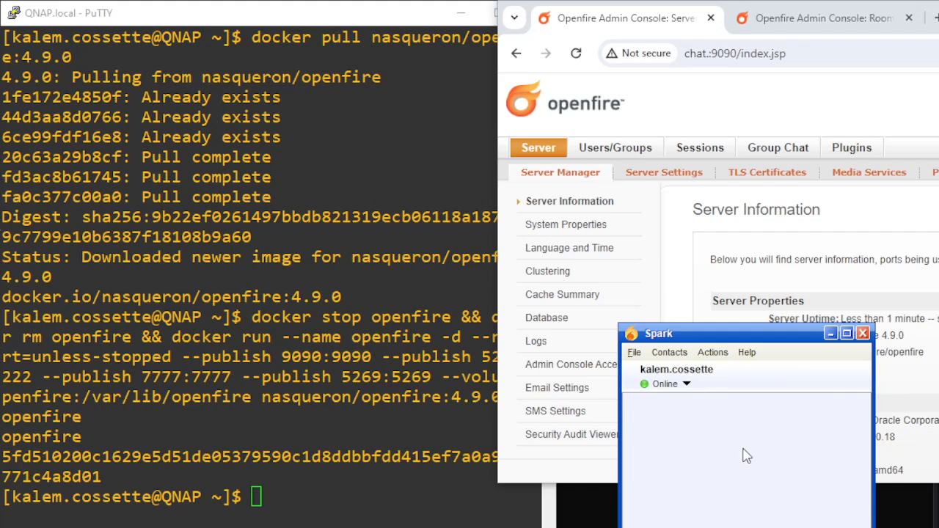
mouse_move(760, 458)
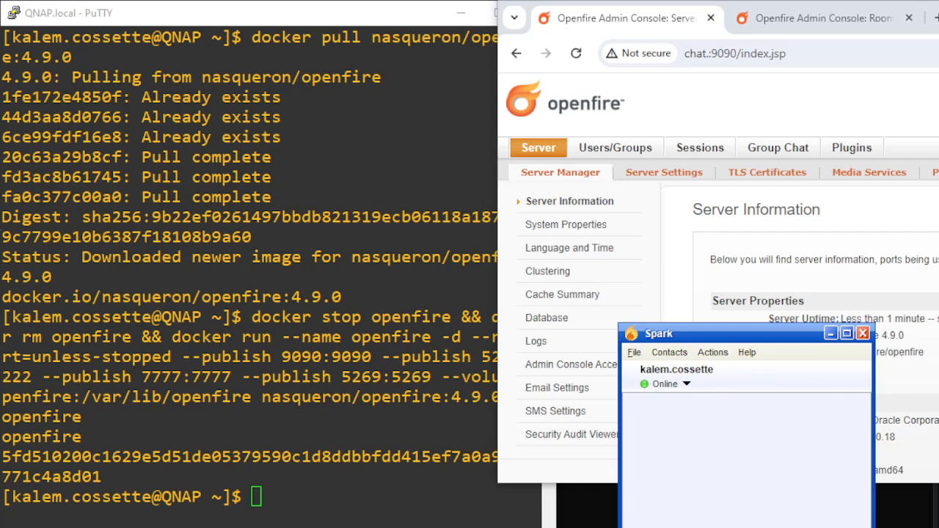
mouse_move(740, 349)
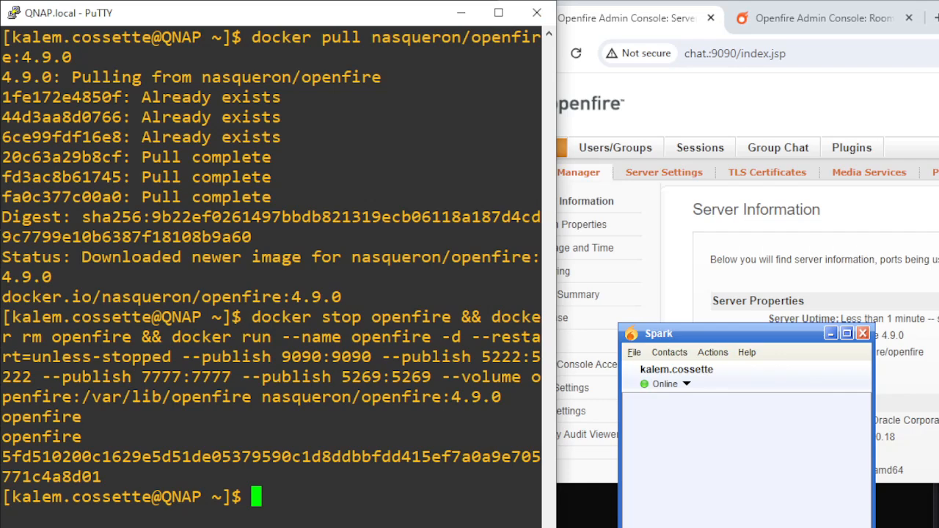
mouse_move(286, 334)
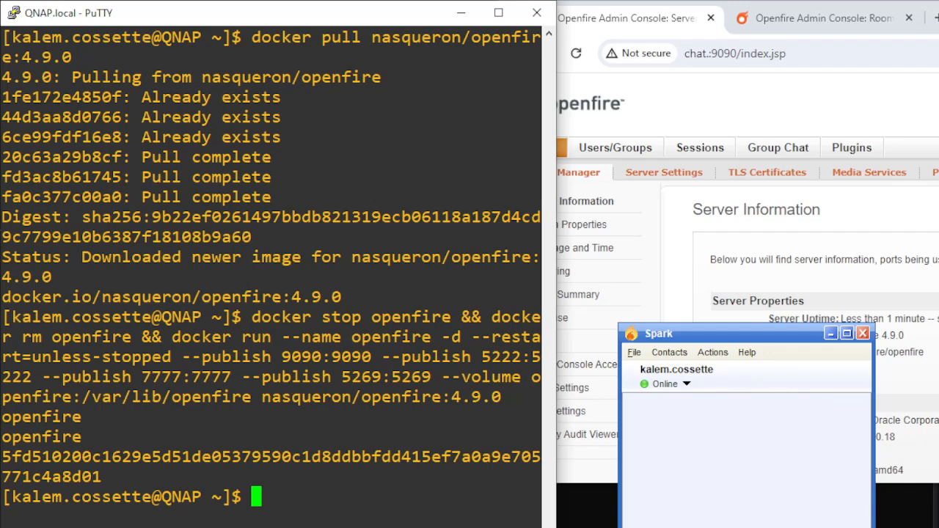
mouse_move(315, 512)
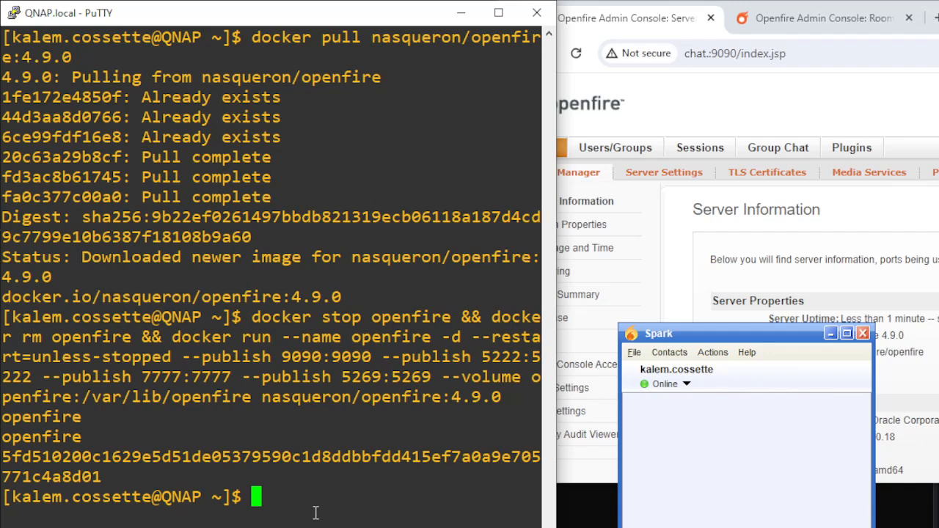